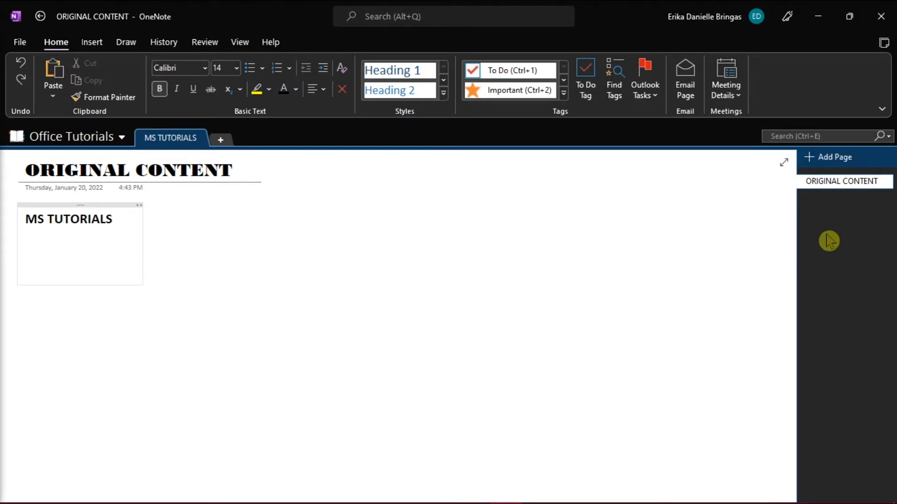
- Open a second OneNote window on the ORIGINAL CONTENT page and check both in the taskbar
left_click(25, 250)
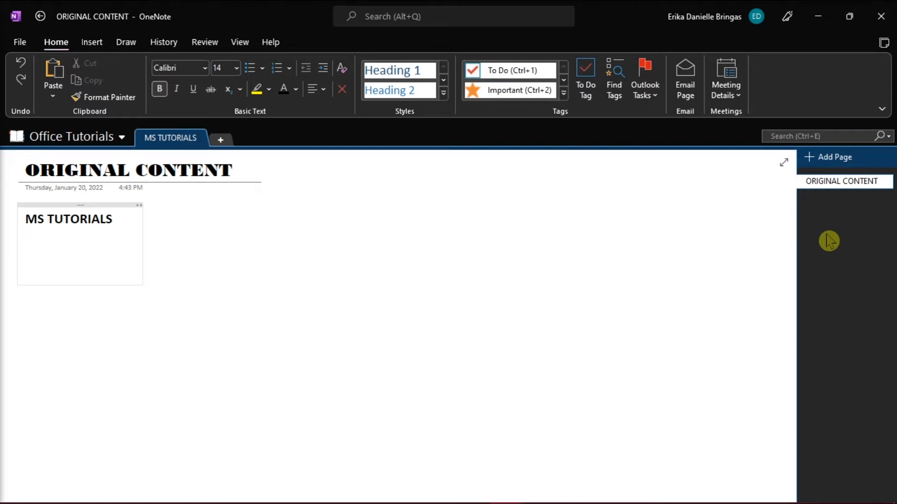
left_click(26, 250)
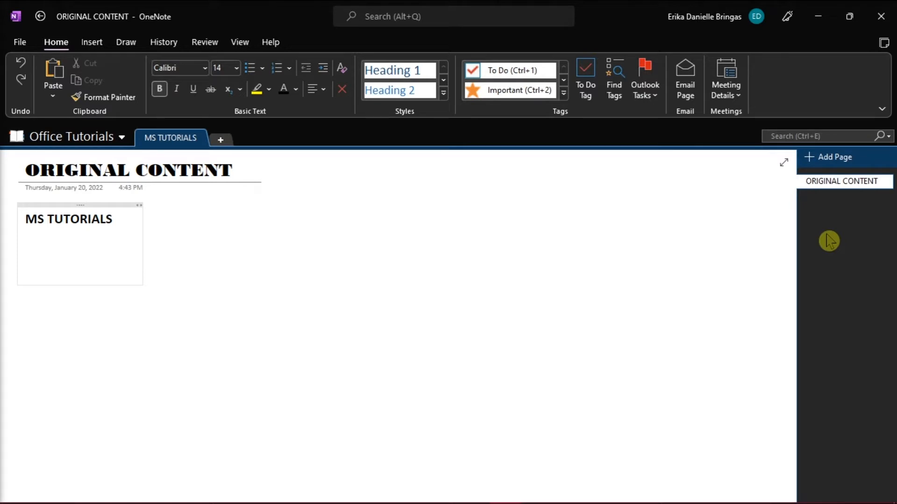
mouse_move(727, 305)
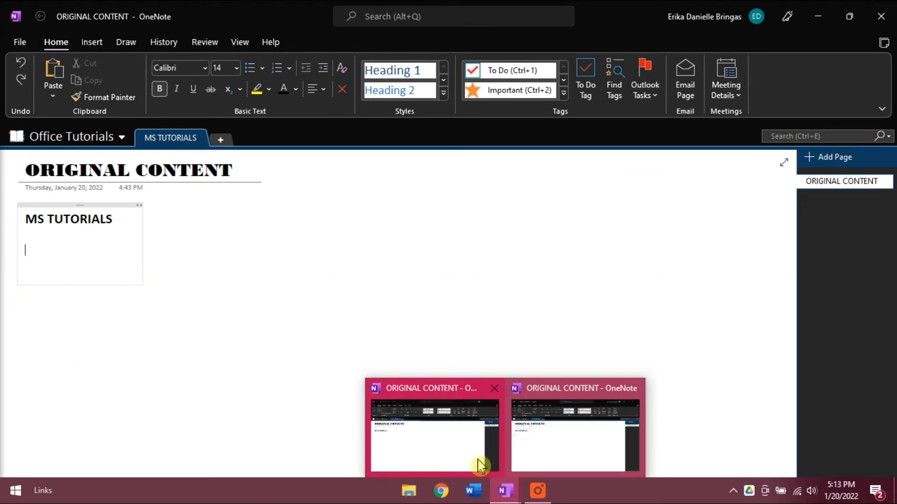
mouse_move(471, 450)
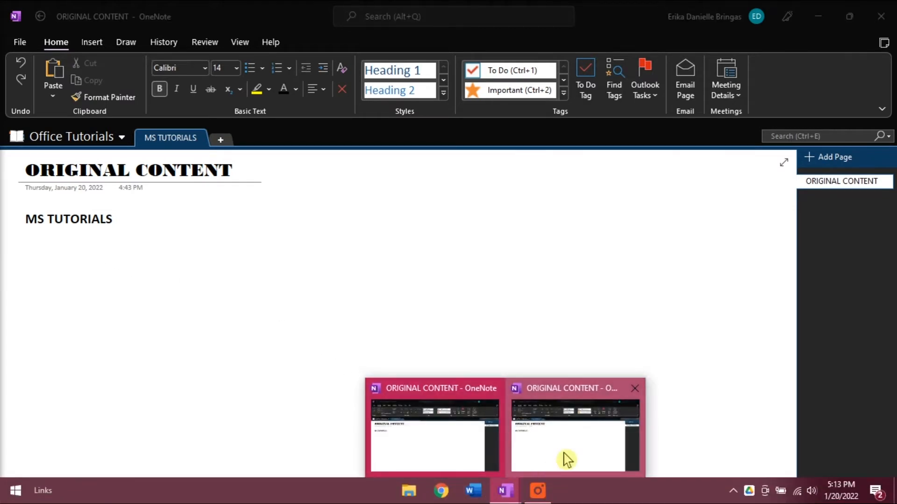
mouse_move(535, 458)
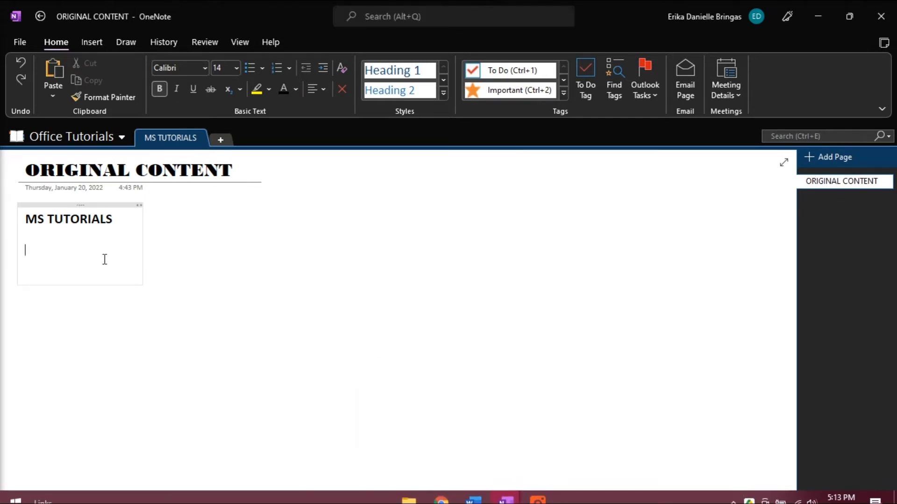
- Type 'Hey there! This is a test page for demonstration.' below the MS TUTORIALS heading
type("Hey there! This is a")
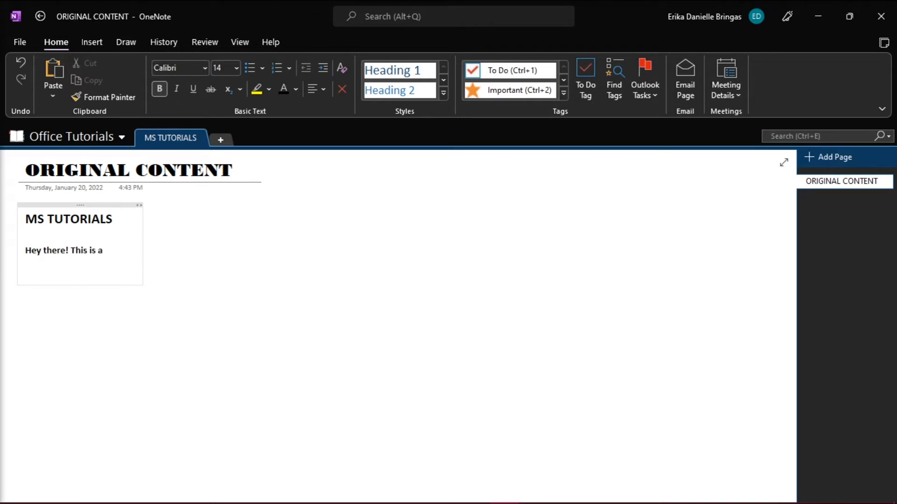
type("test page for demonstration.")
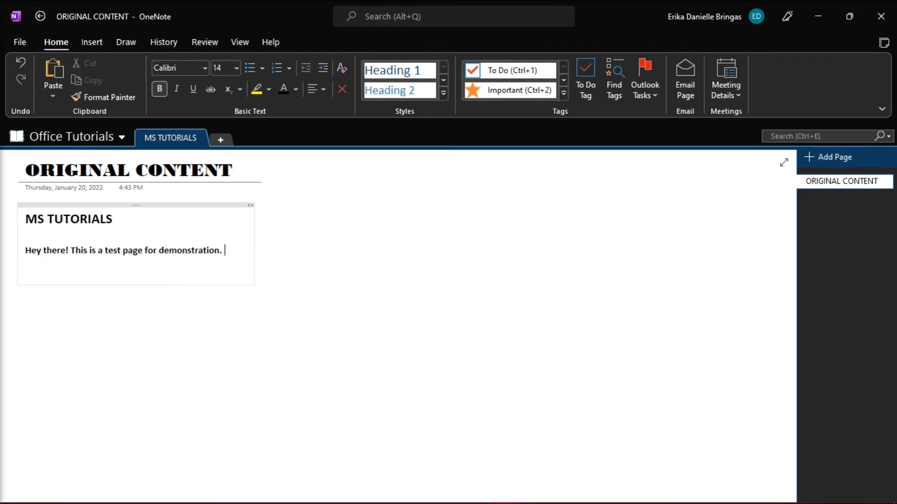
mouse_move(504, 491)
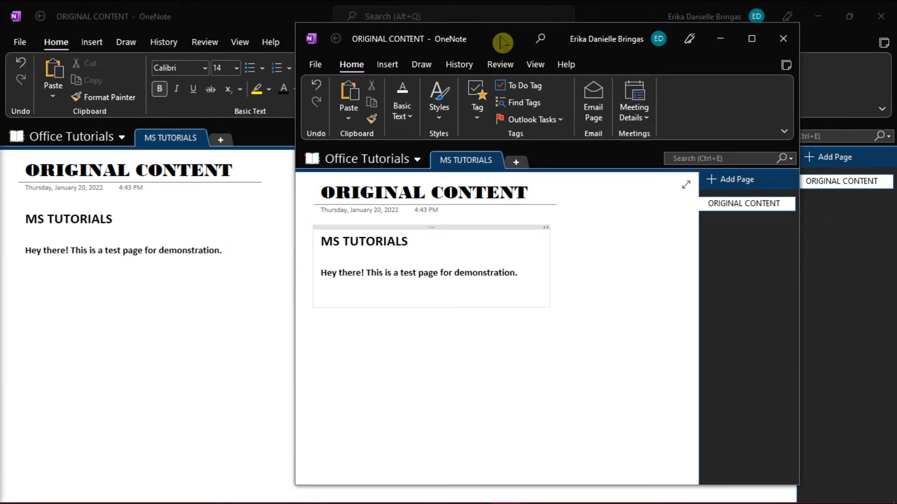
- Focus the second window and snap the two ORIGINAL CONTENT windows side by side
left_click(321, 273)
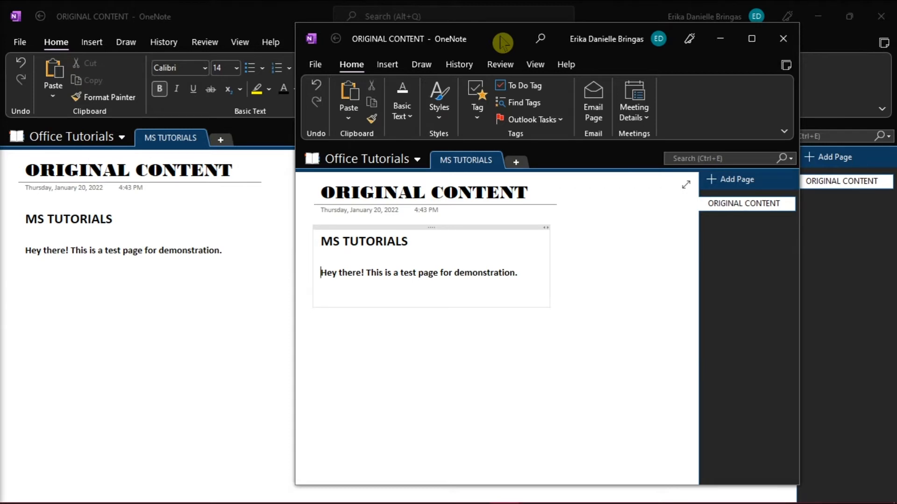
key("Win+Left")
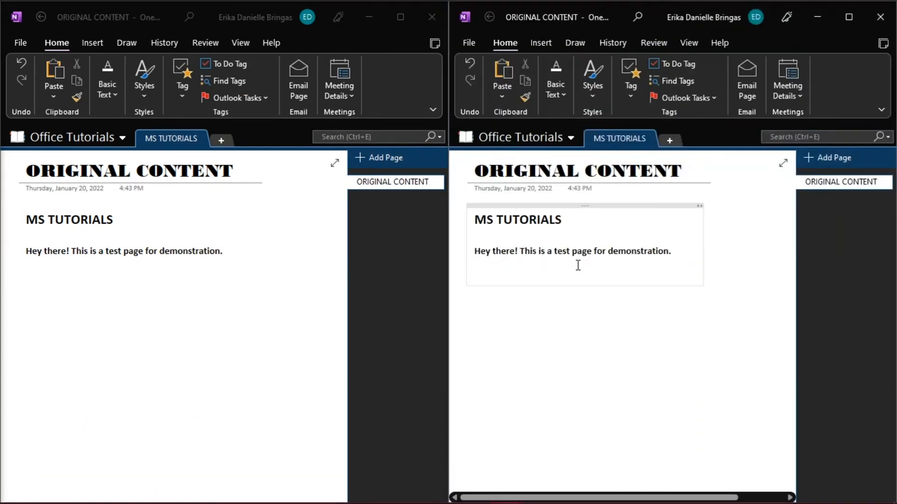
mouse_move(733, 252)
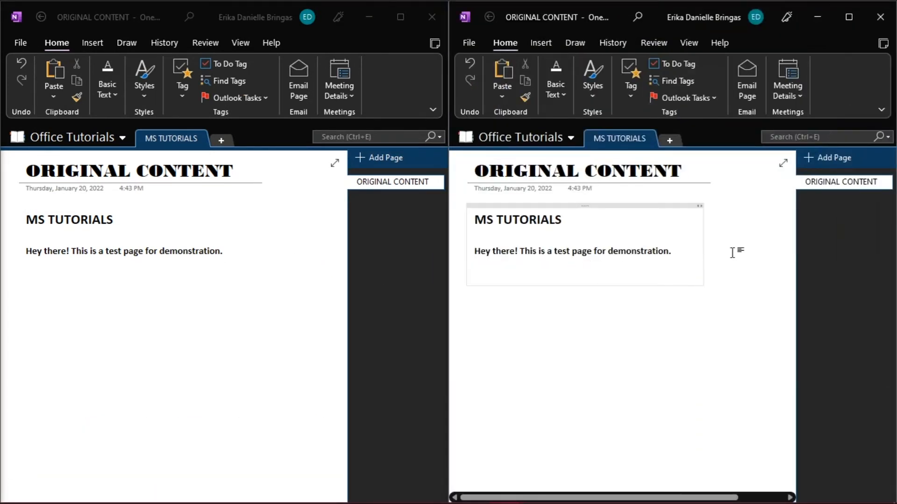
- Drag across the MS TUTORIALS heading and demonstration sentence in the left window's note
left_click(474, 252)
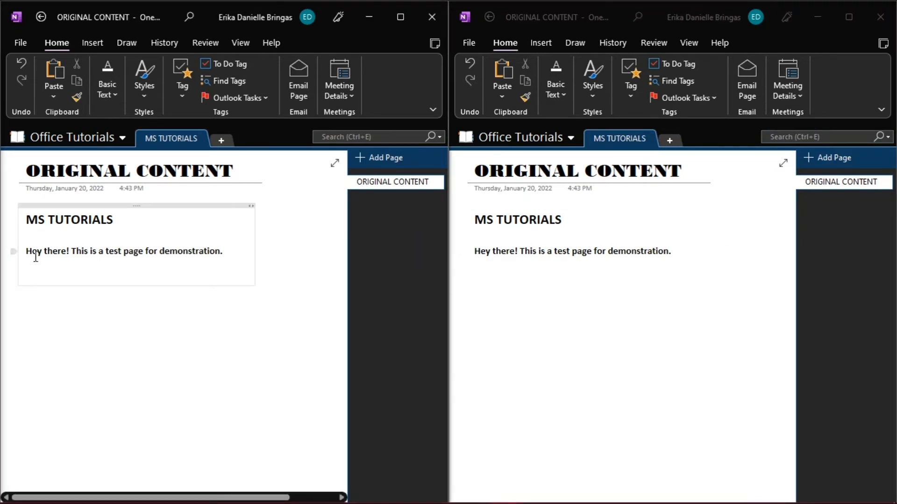
left_click_drag(25, 218, 226, 260)
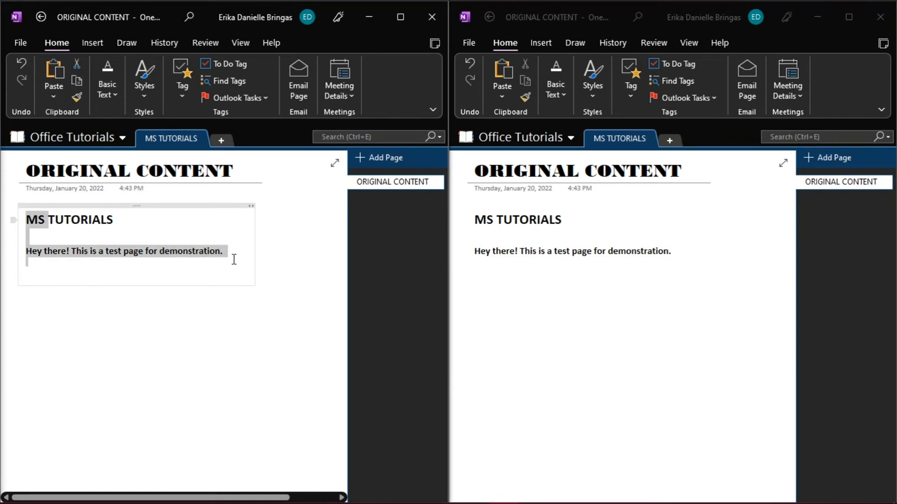
mouse_move(375, 285)
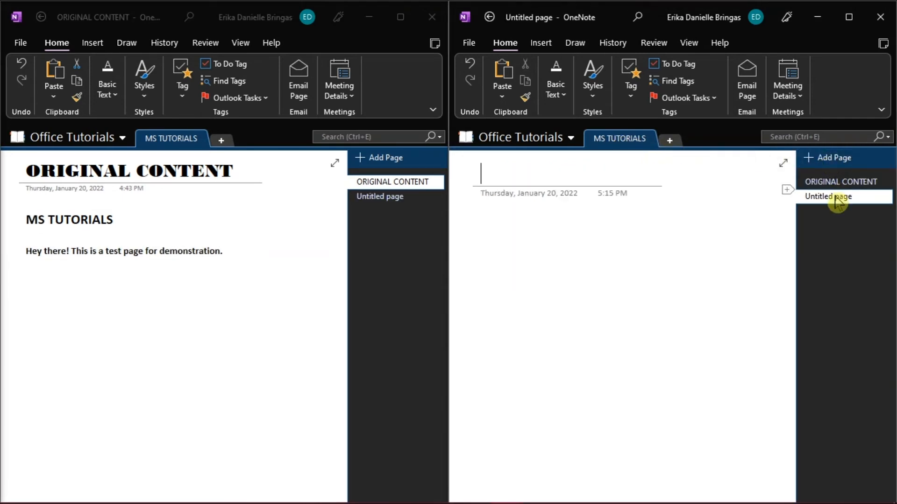
- Title a new page DUPLICATED CONTENT, paste the note, and add 'You can add your content here.'
type("du")
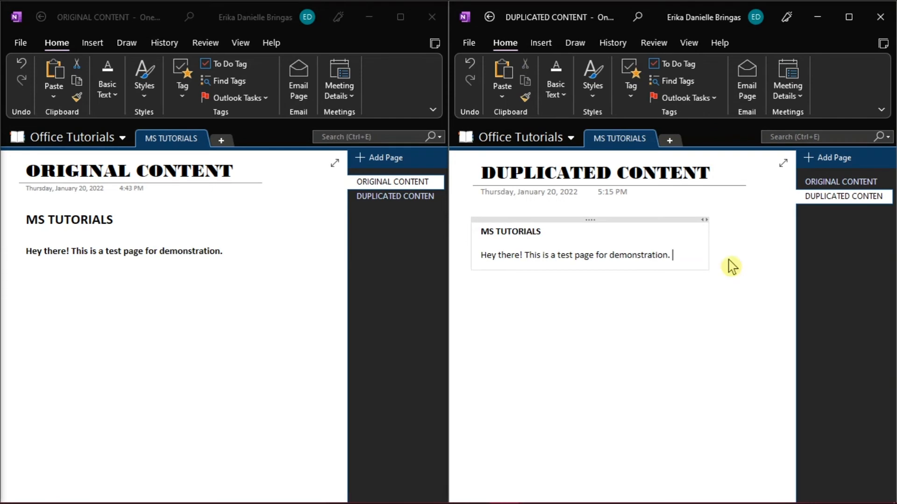
type("You")
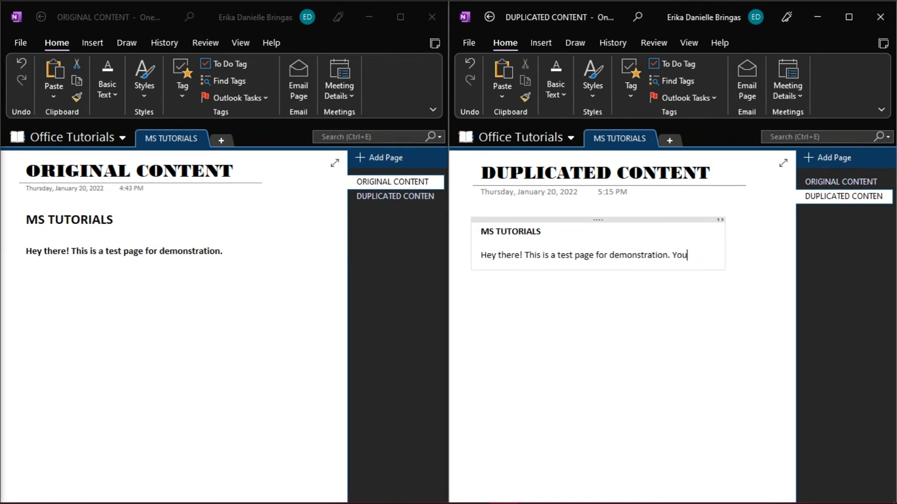
type("can add your content here.")
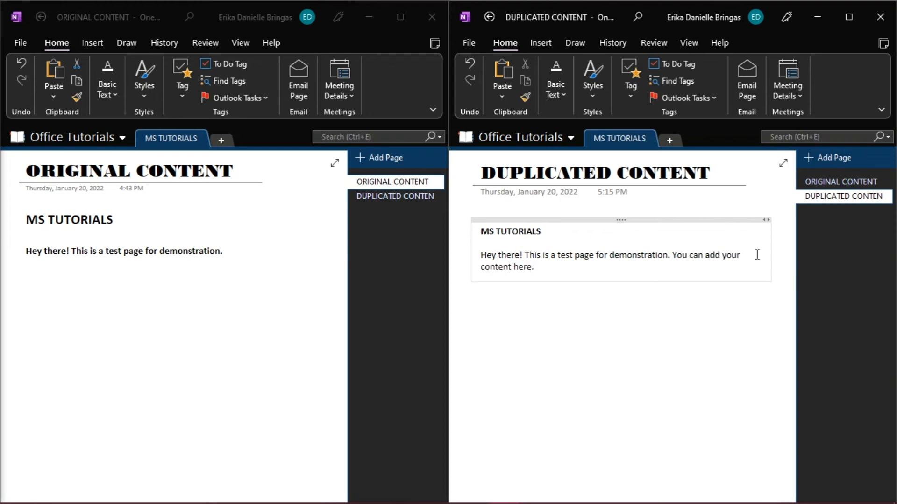
mouse_move(855, 284)
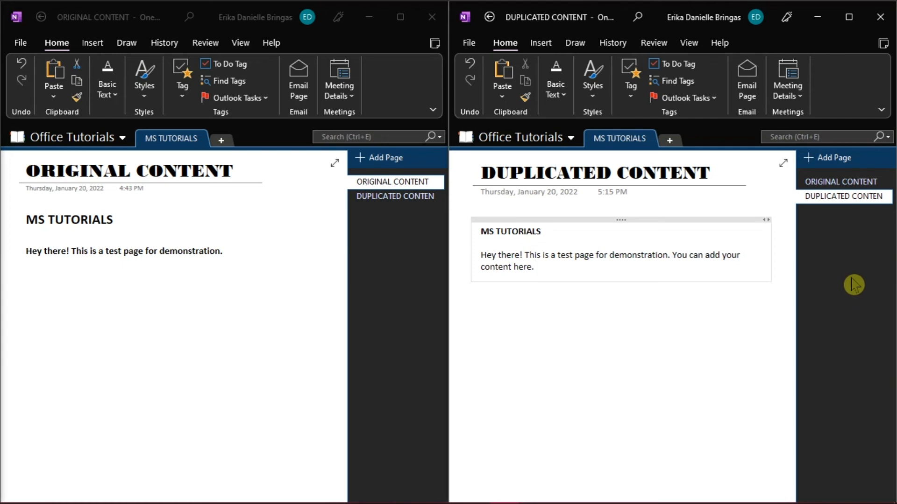
left_click(535, 267)
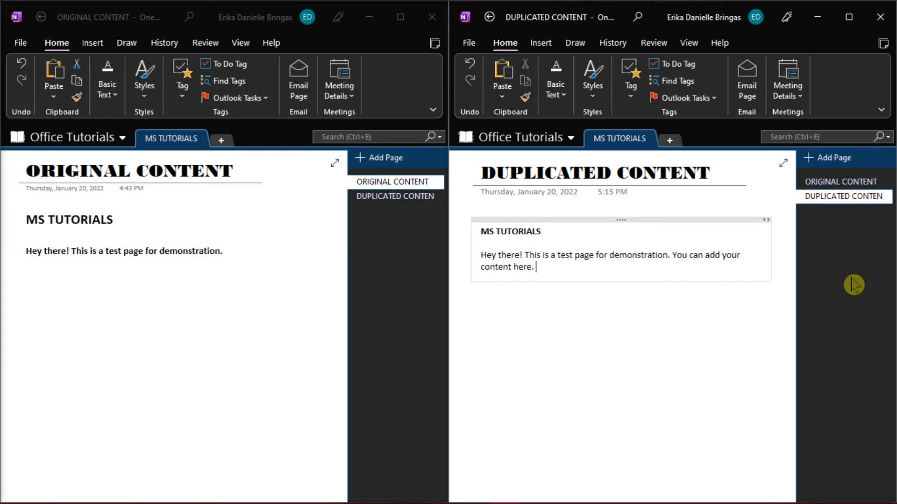